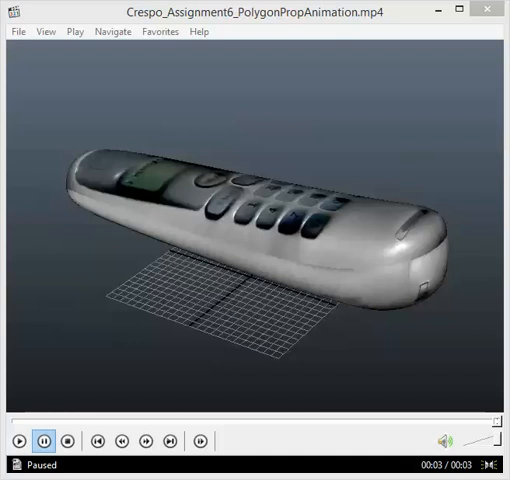
{"action": "mouse_move", "coordinate": [210, 240]}
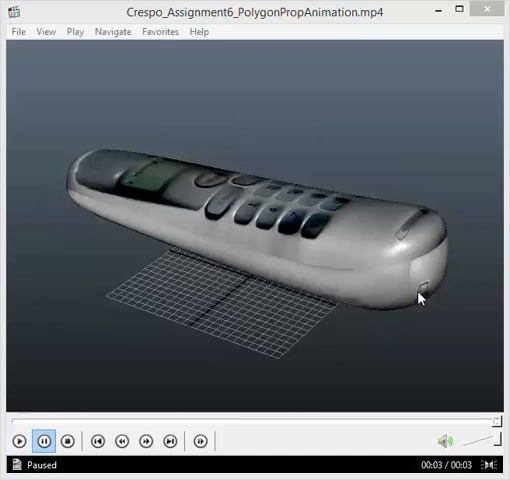
{"action": "mouse_move", "coordinate": [260, 308]}
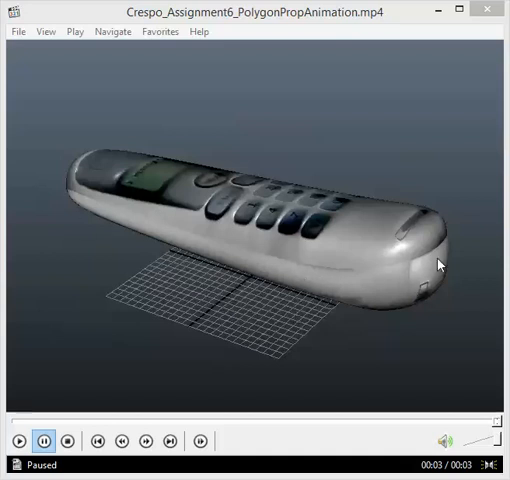
{"action": "mouse_move", "coordinate": [390, 282]}
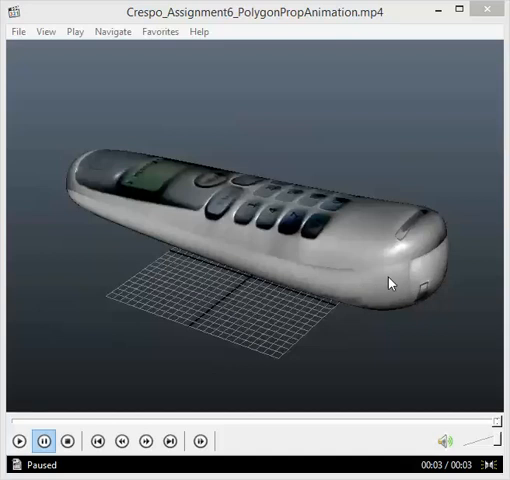
{"action": "mouse_move", "coordinate": [336, 300]}
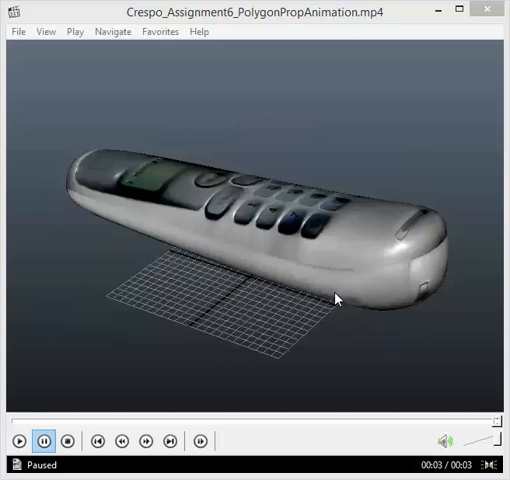
{"action": "mouse_move", "coordinate": [308, 300]}
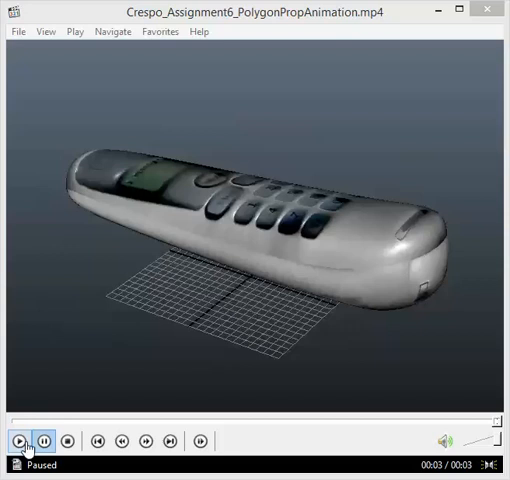
- Replay the phone animation several times and pause about two seconds in on the upright phone view
{"action": "left_click", "coordinate": [18, 440]}
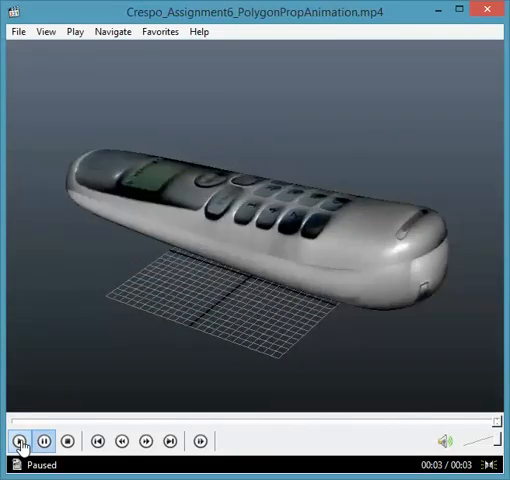
{"action": "left_click", "coordinate": [18, 440]}
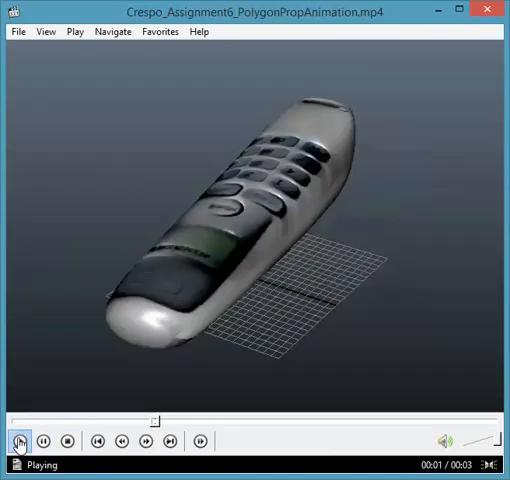
{"action": "left_click", "coordinate": [44, 440]}
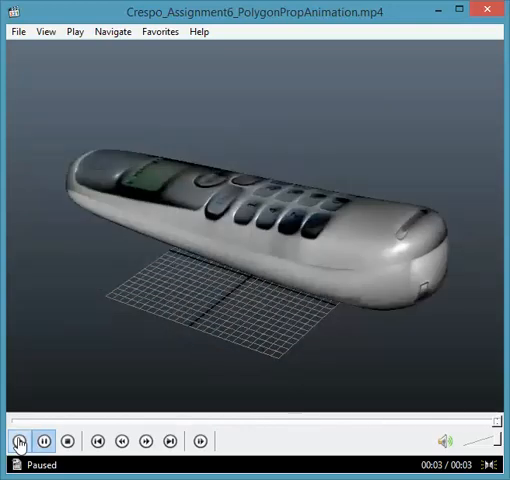
{"action": "left_click", "coordinate": [18, 440]}
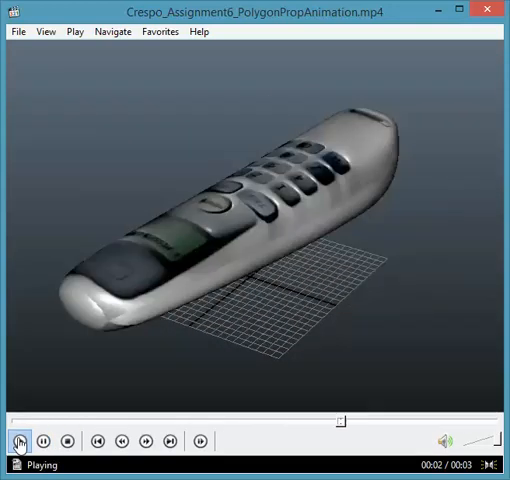
{"action": "left_click", "coordinate": [200, 440]}
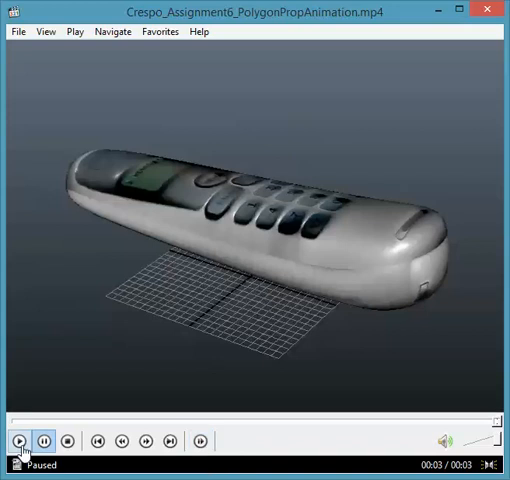
{"action": "left_click", "coordinate": [20, 440]}
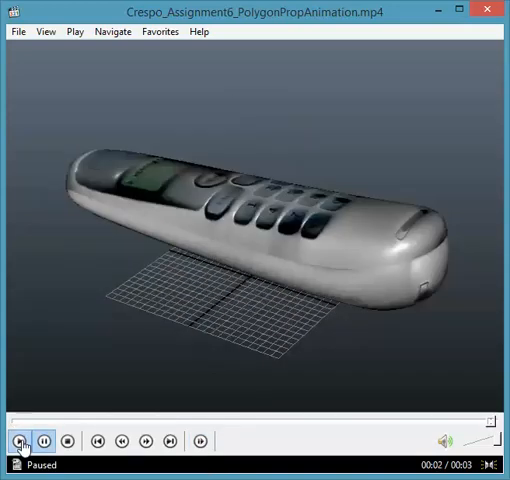
{"action": "left_click", "coordinate": [20, 440]}
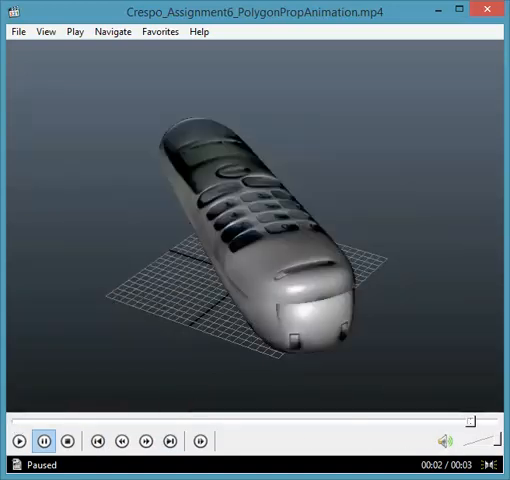
- Play the animation through from the start and let it stop on its final frame, phone lying sideways
{"action": "left_click", "coordinate": [98, 440]}
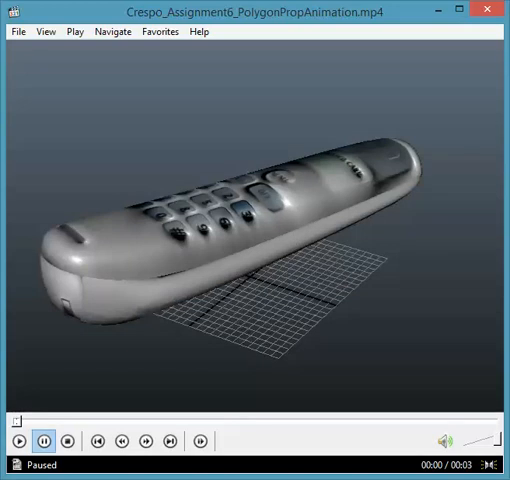
{"action": "left_click", "coordinate": [168, 440]}
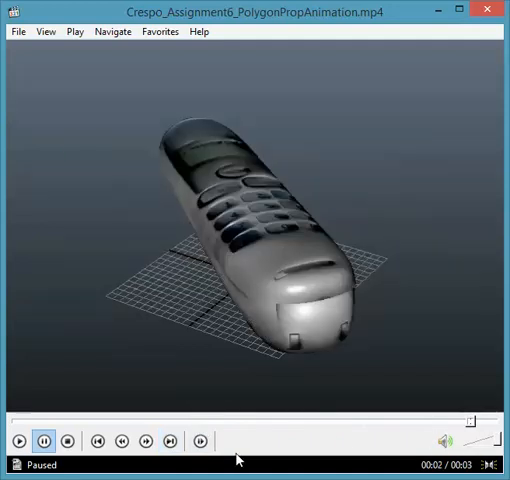
{"action": "left_click", "coordinate": [18, 440]}
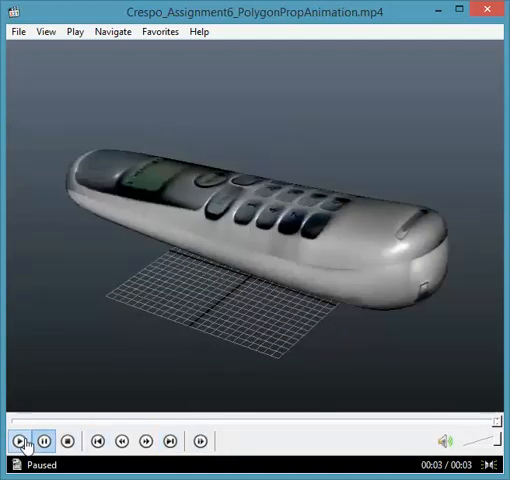